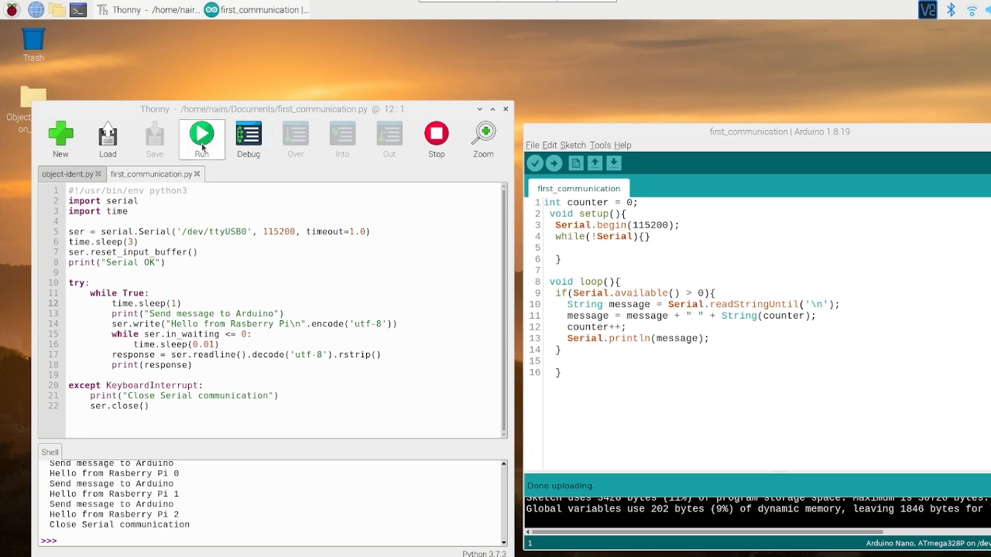
- Rerun first_communication.py so it exchanges messages with the Arduino up to Hello 18
{"action": "left_click", "coordinate": [201, 133]}
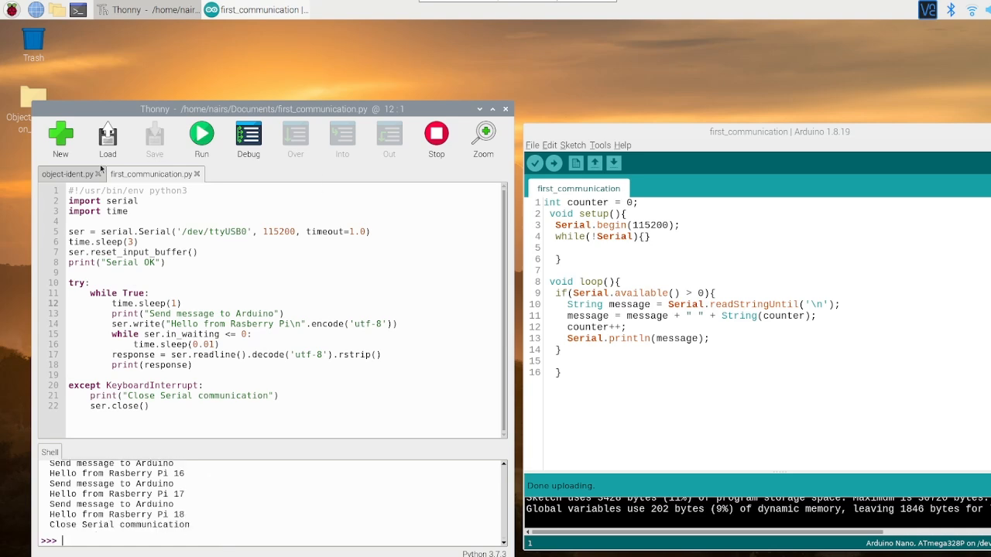
- Switch to object-ident.py and launch the object detection script
{"action": "left_click", "coordinate": [67, 174]}
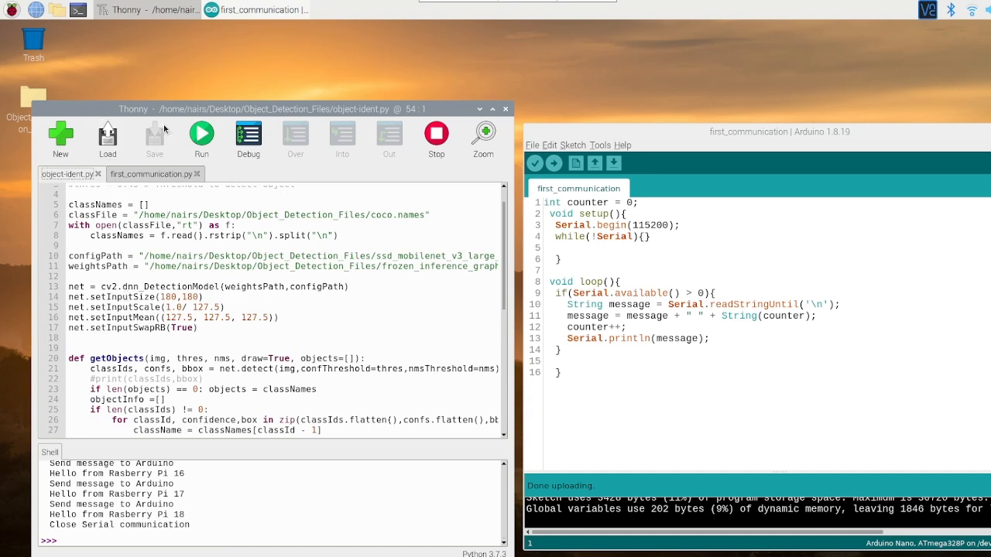
{"action": "left_click", "coordinate": [202, 133]}
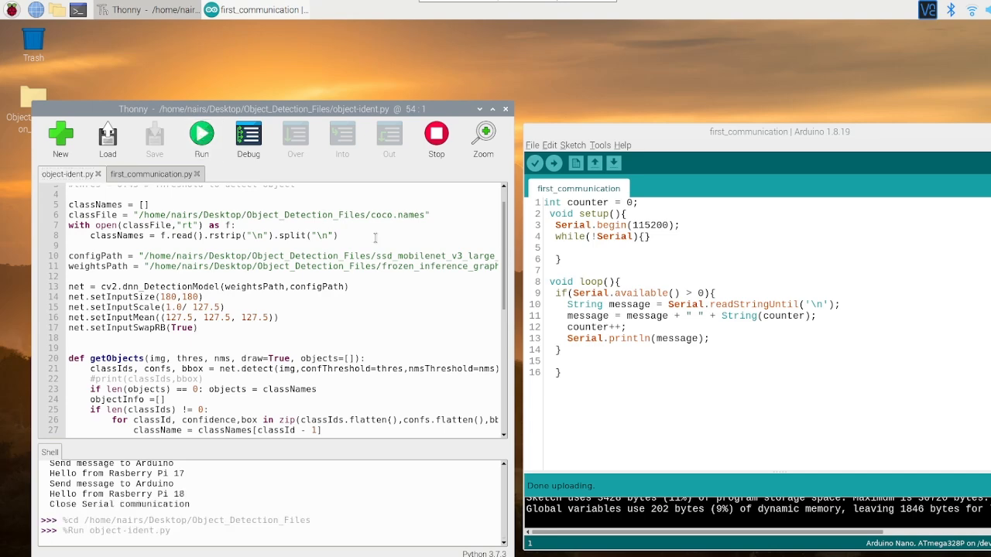